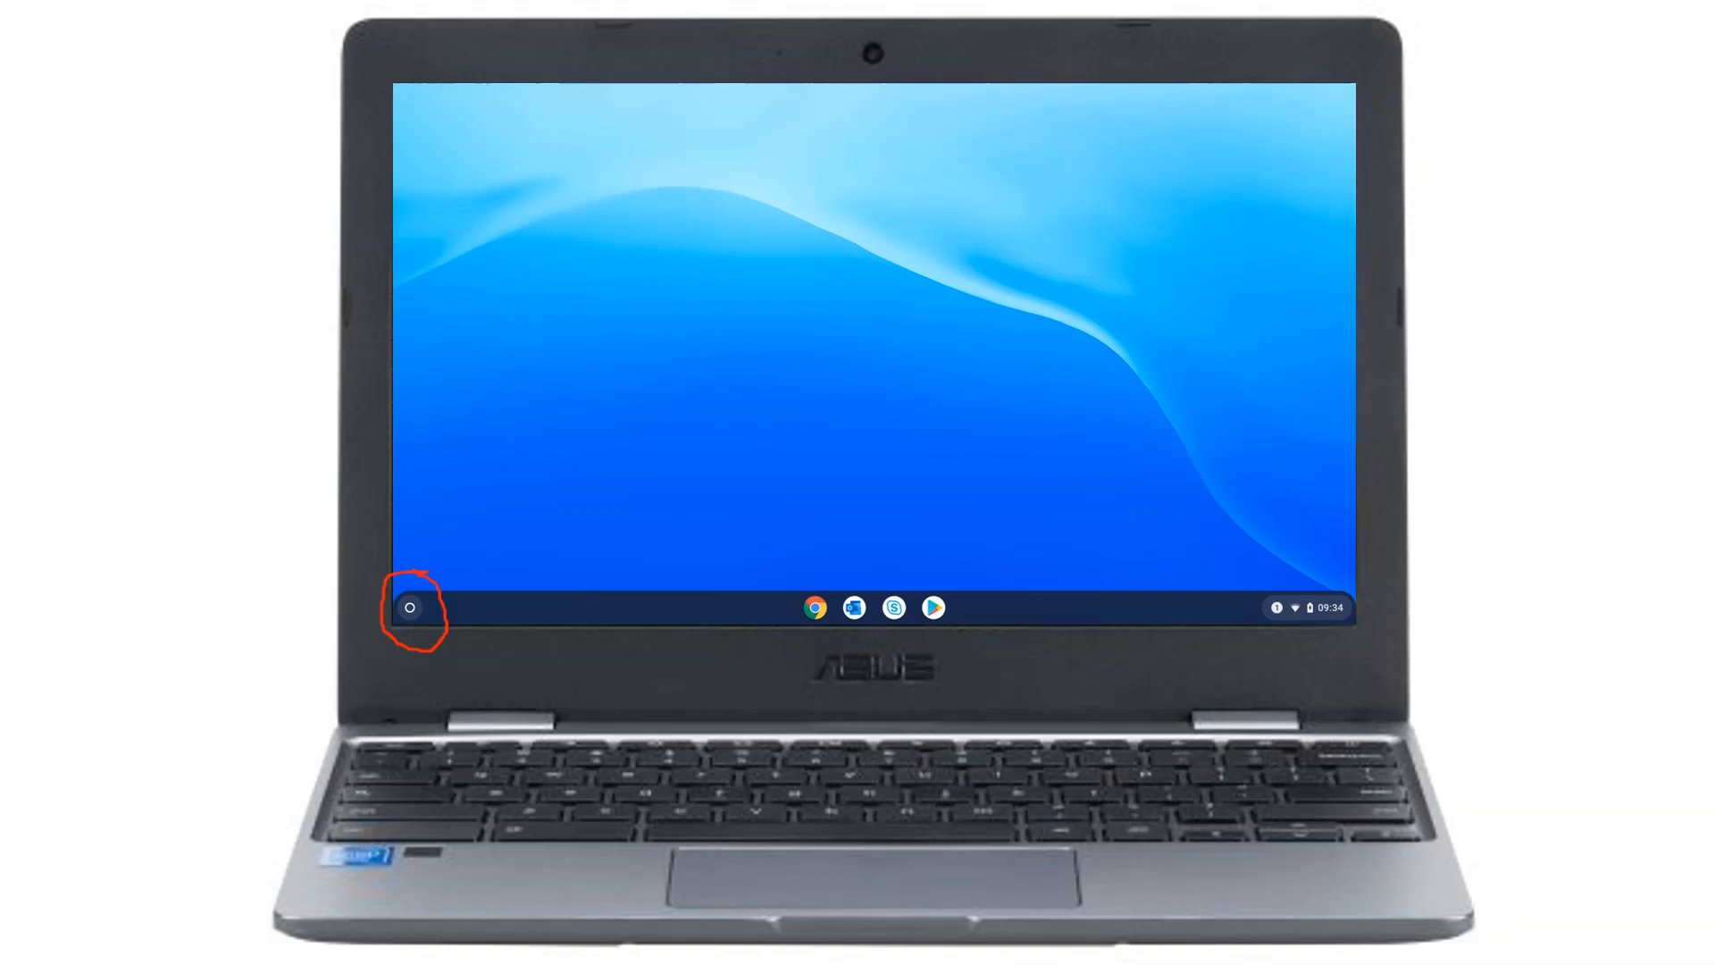
Step: Expand the ChromeOS launcher to show all installed apps, including Camera, Files and Chrome
click(411, 608)
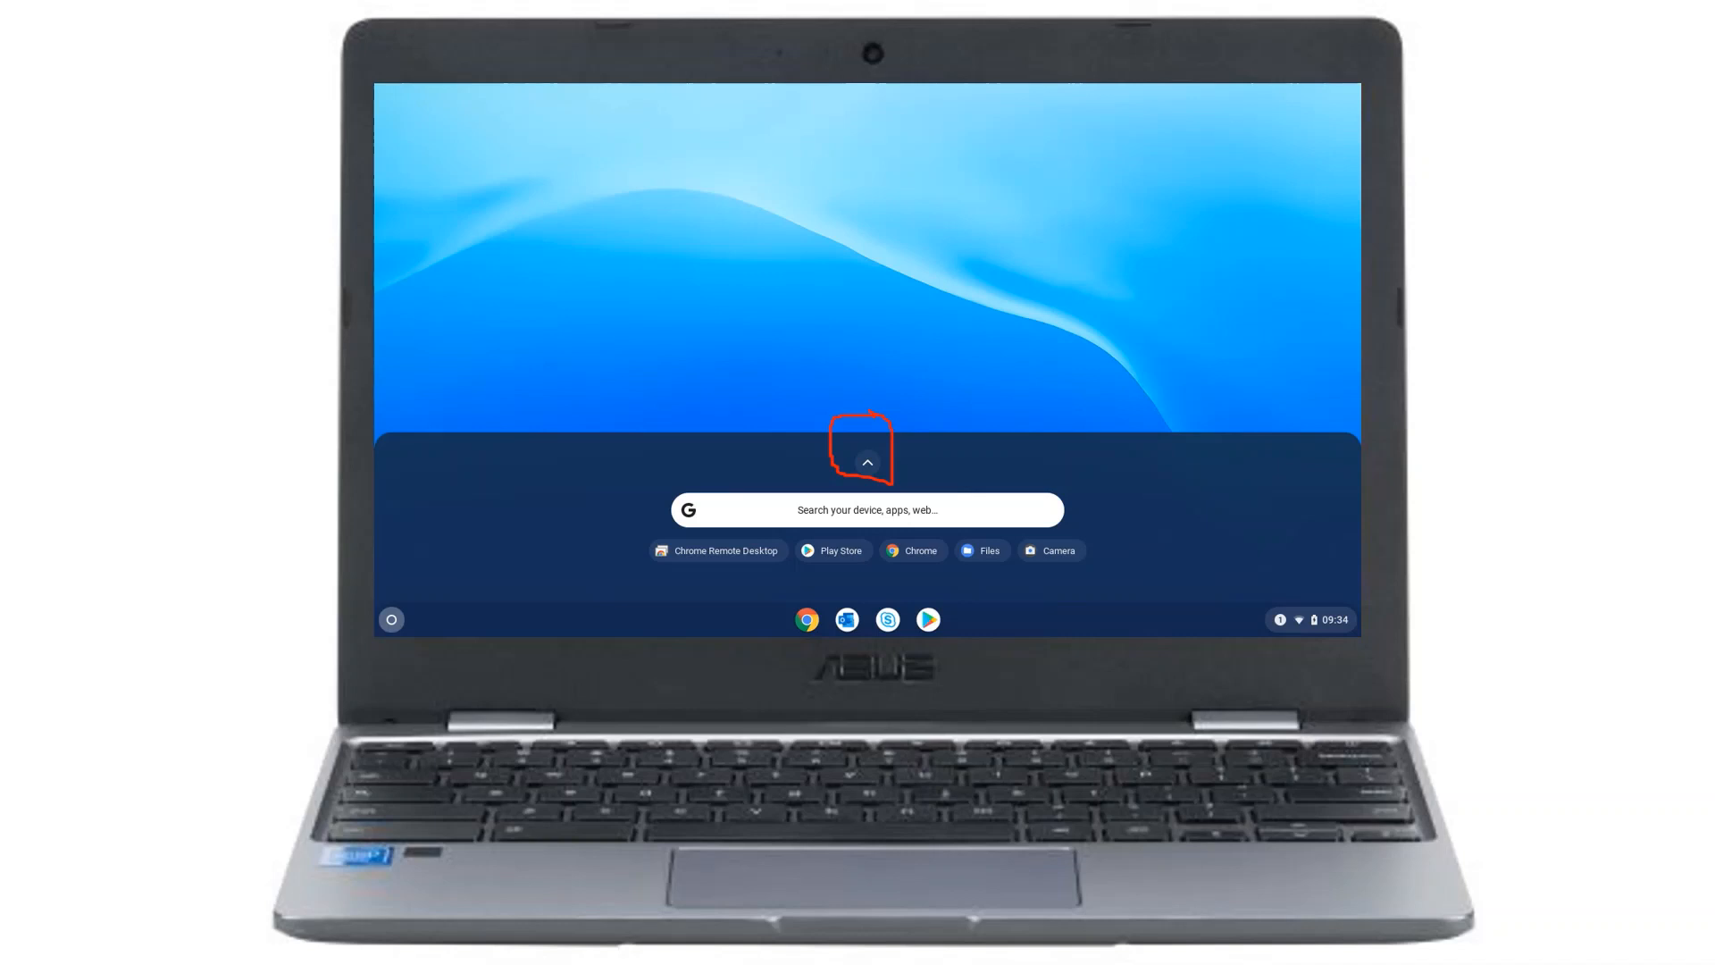
click(866, 461)
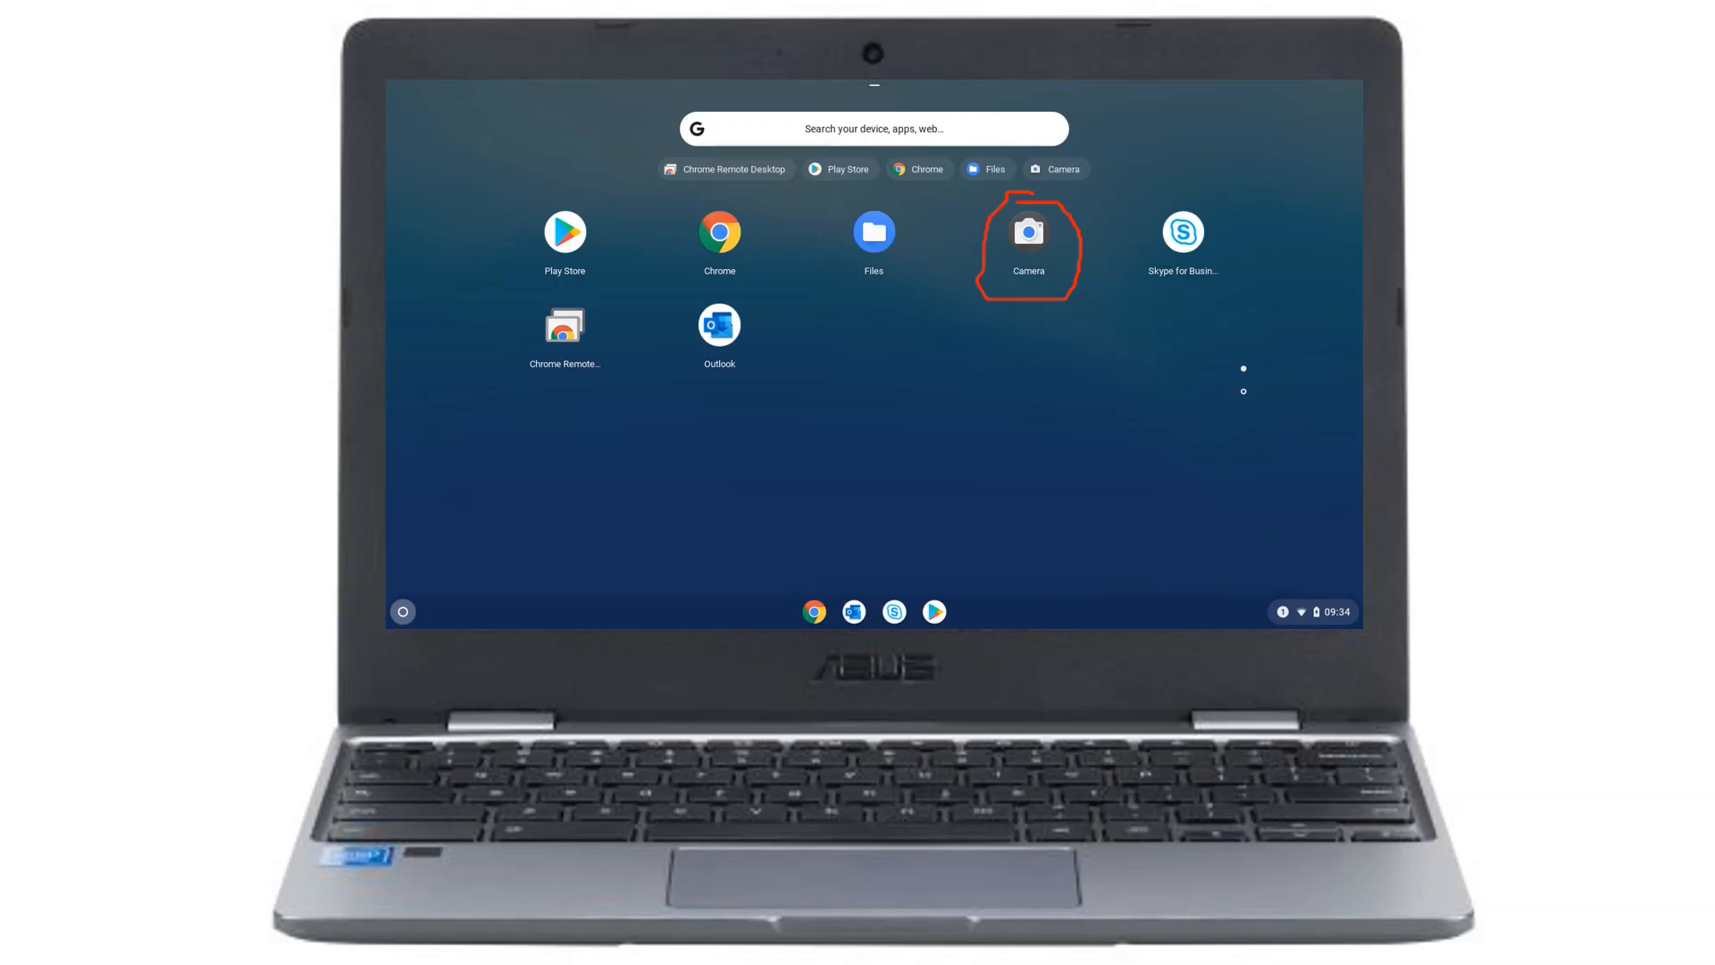
click(1026, 233)
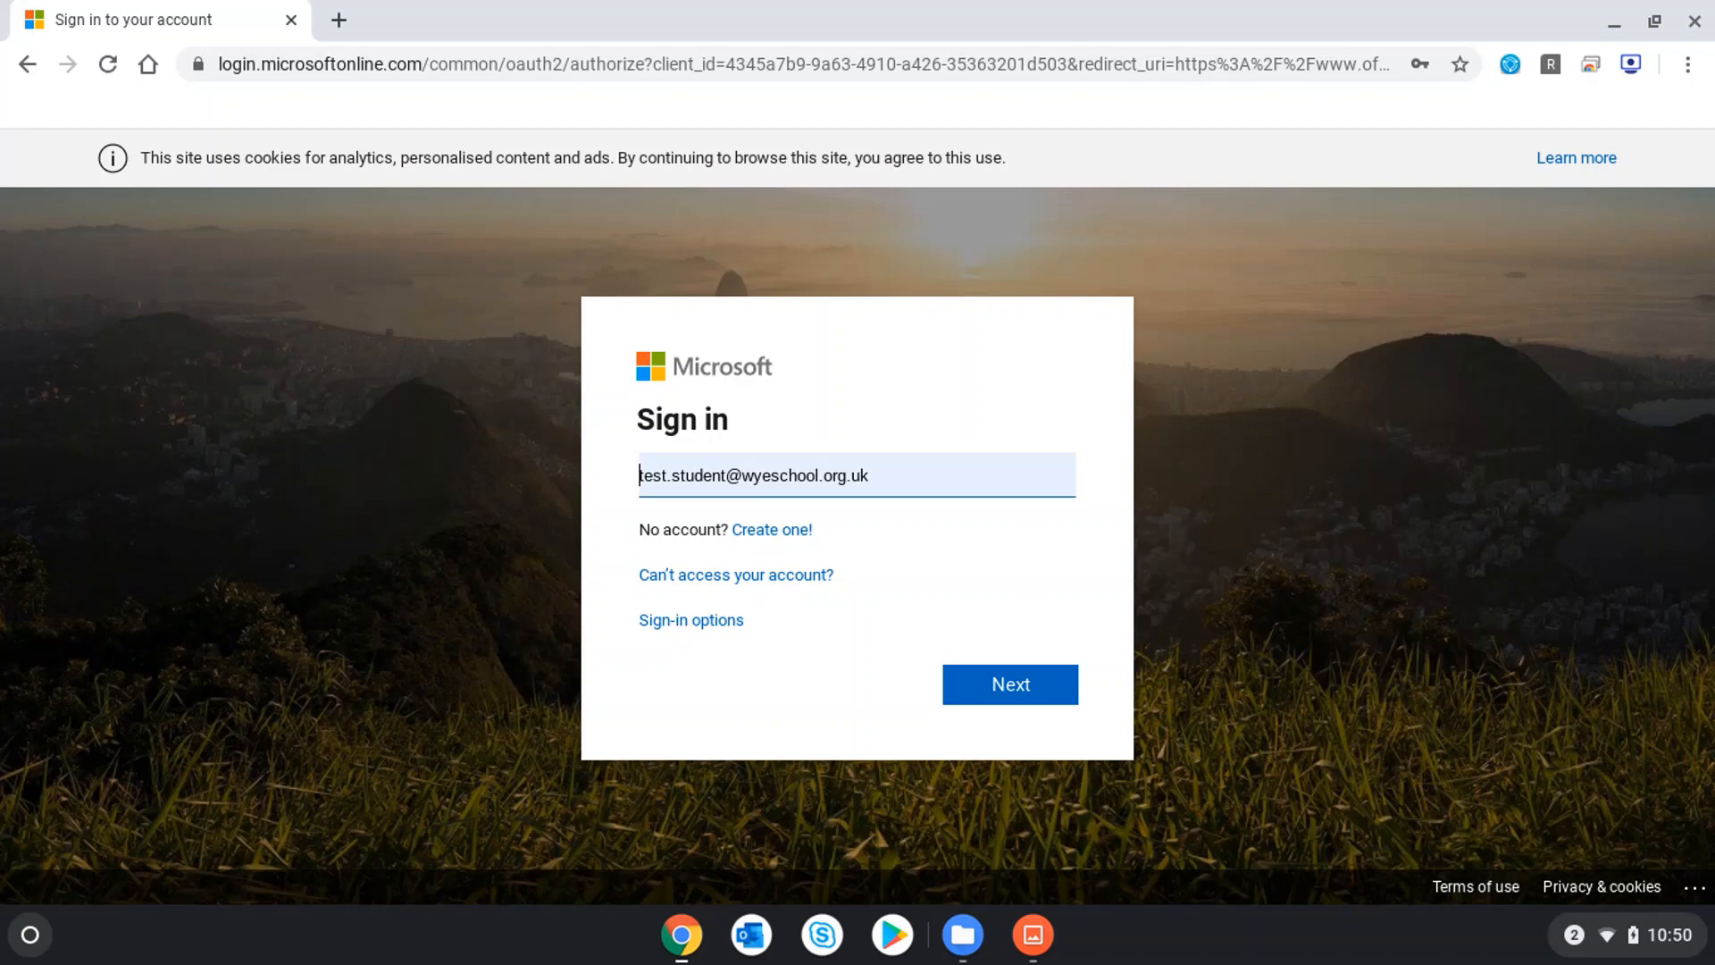
Step: Continue signing in with the school account to reach the Office 365 home page
click(1008, 684)
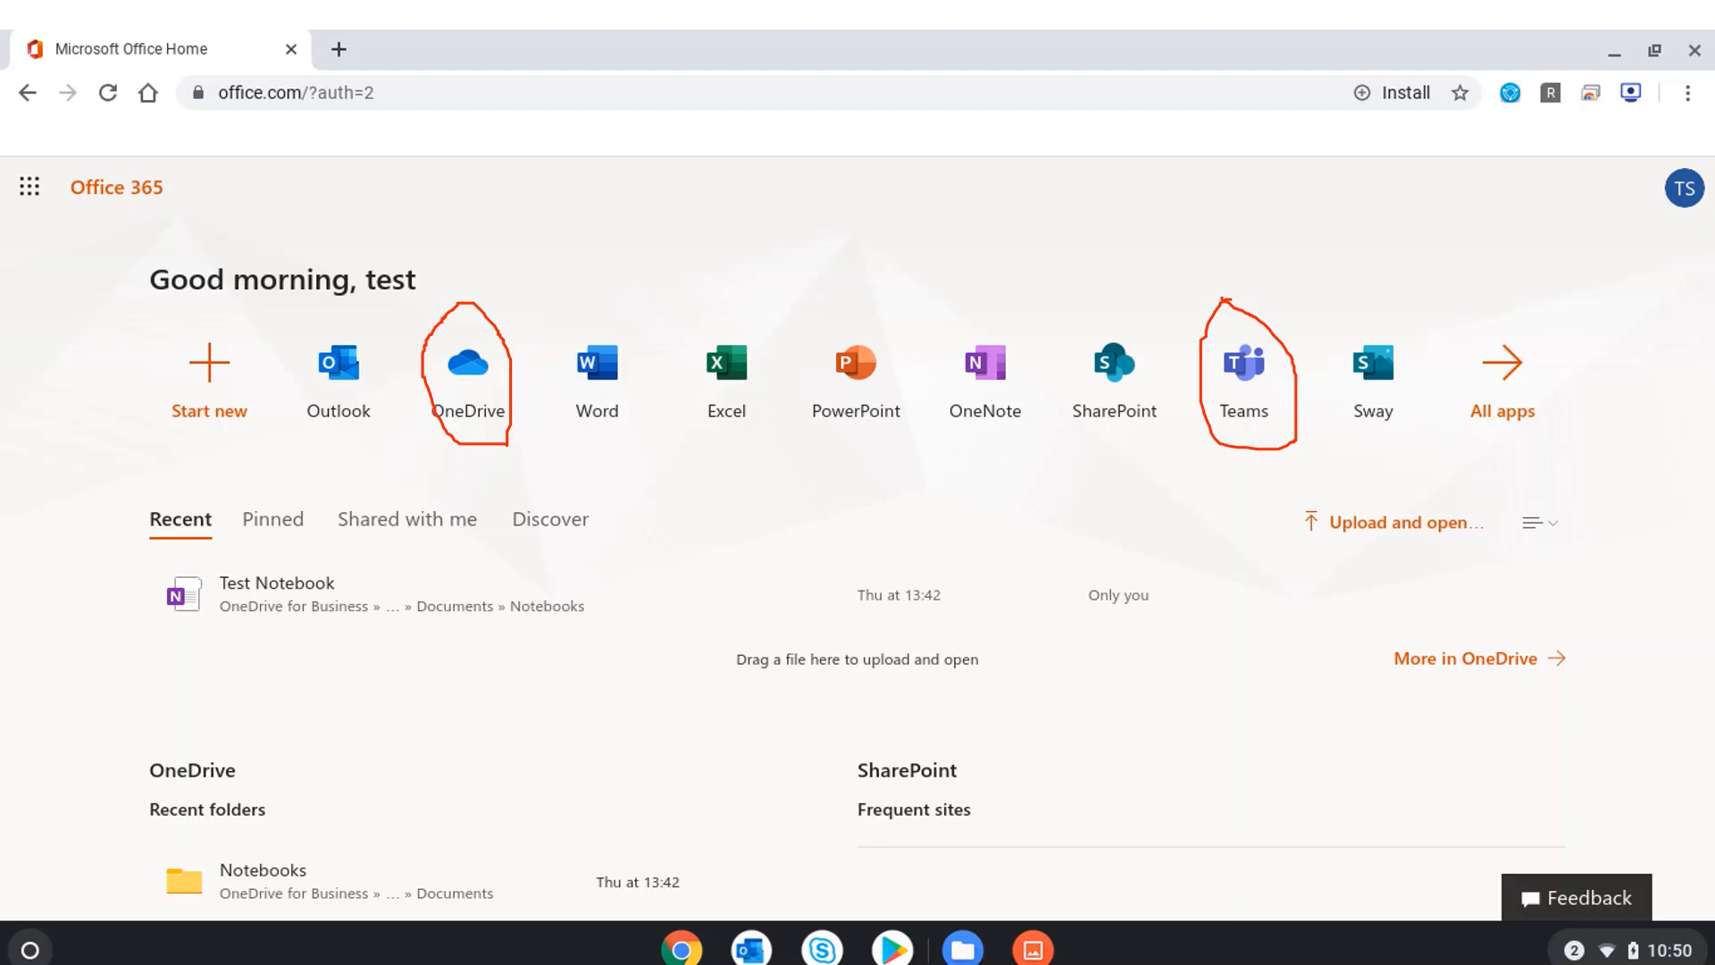
Step: Upload IMG_20200415_104957.jpg from Images into OneDrive My files via Upload > Files
click(466, 363)
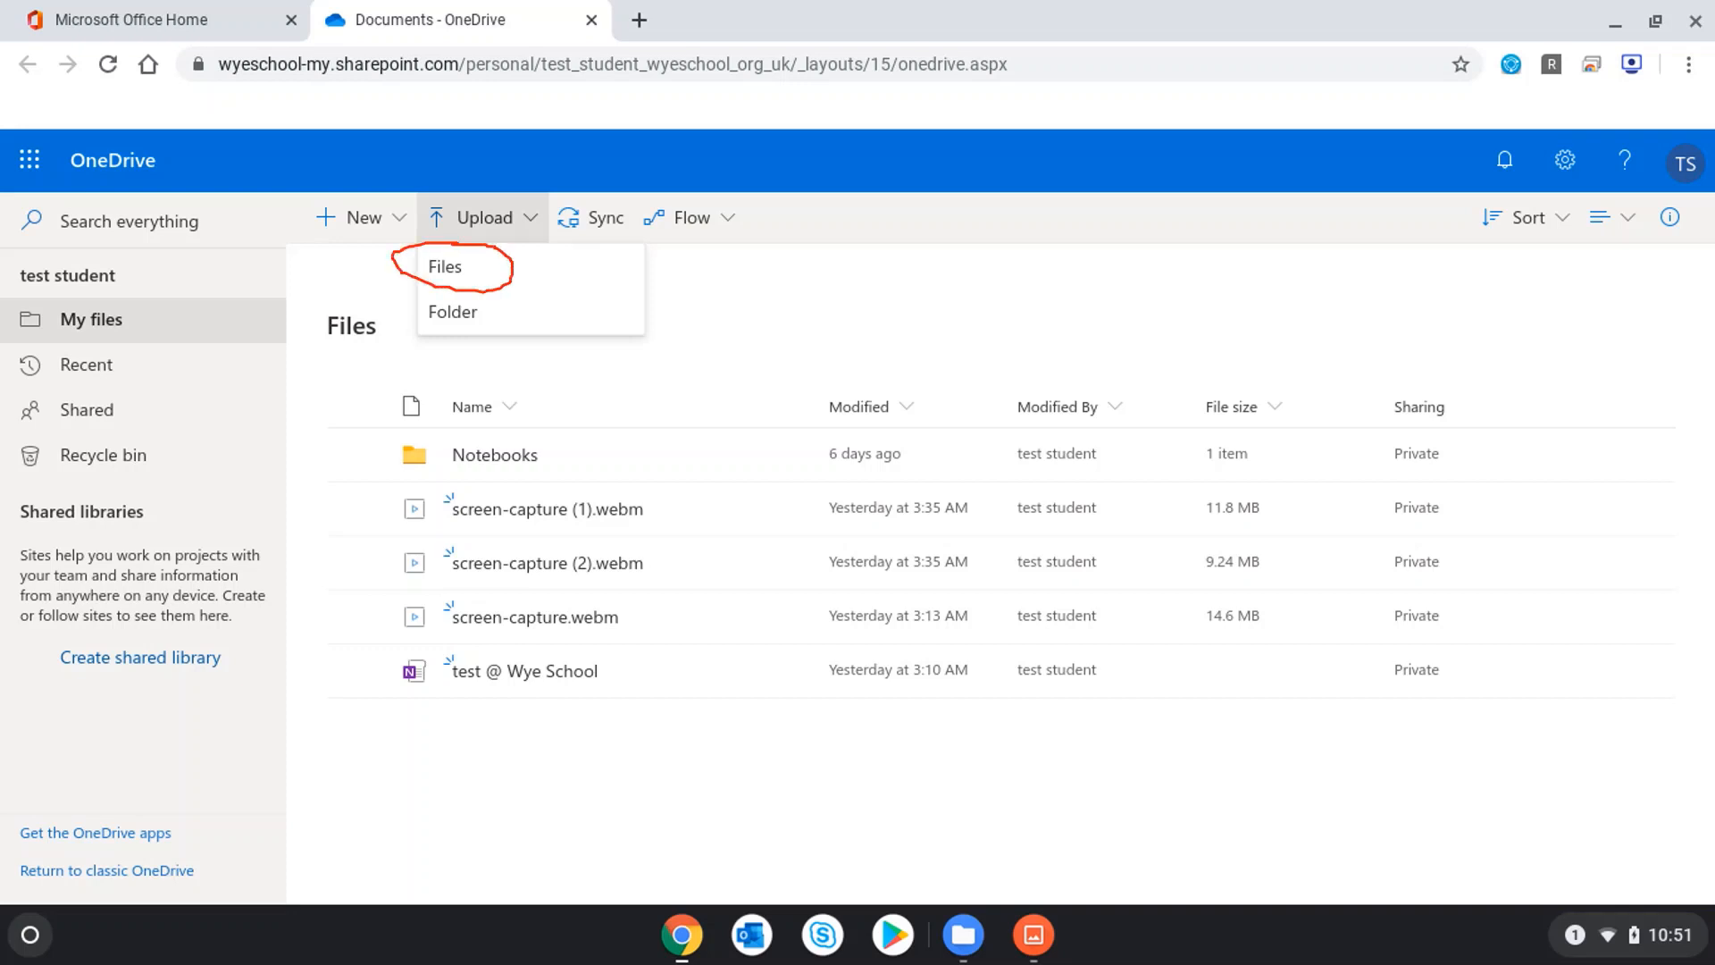
click(445, 266)
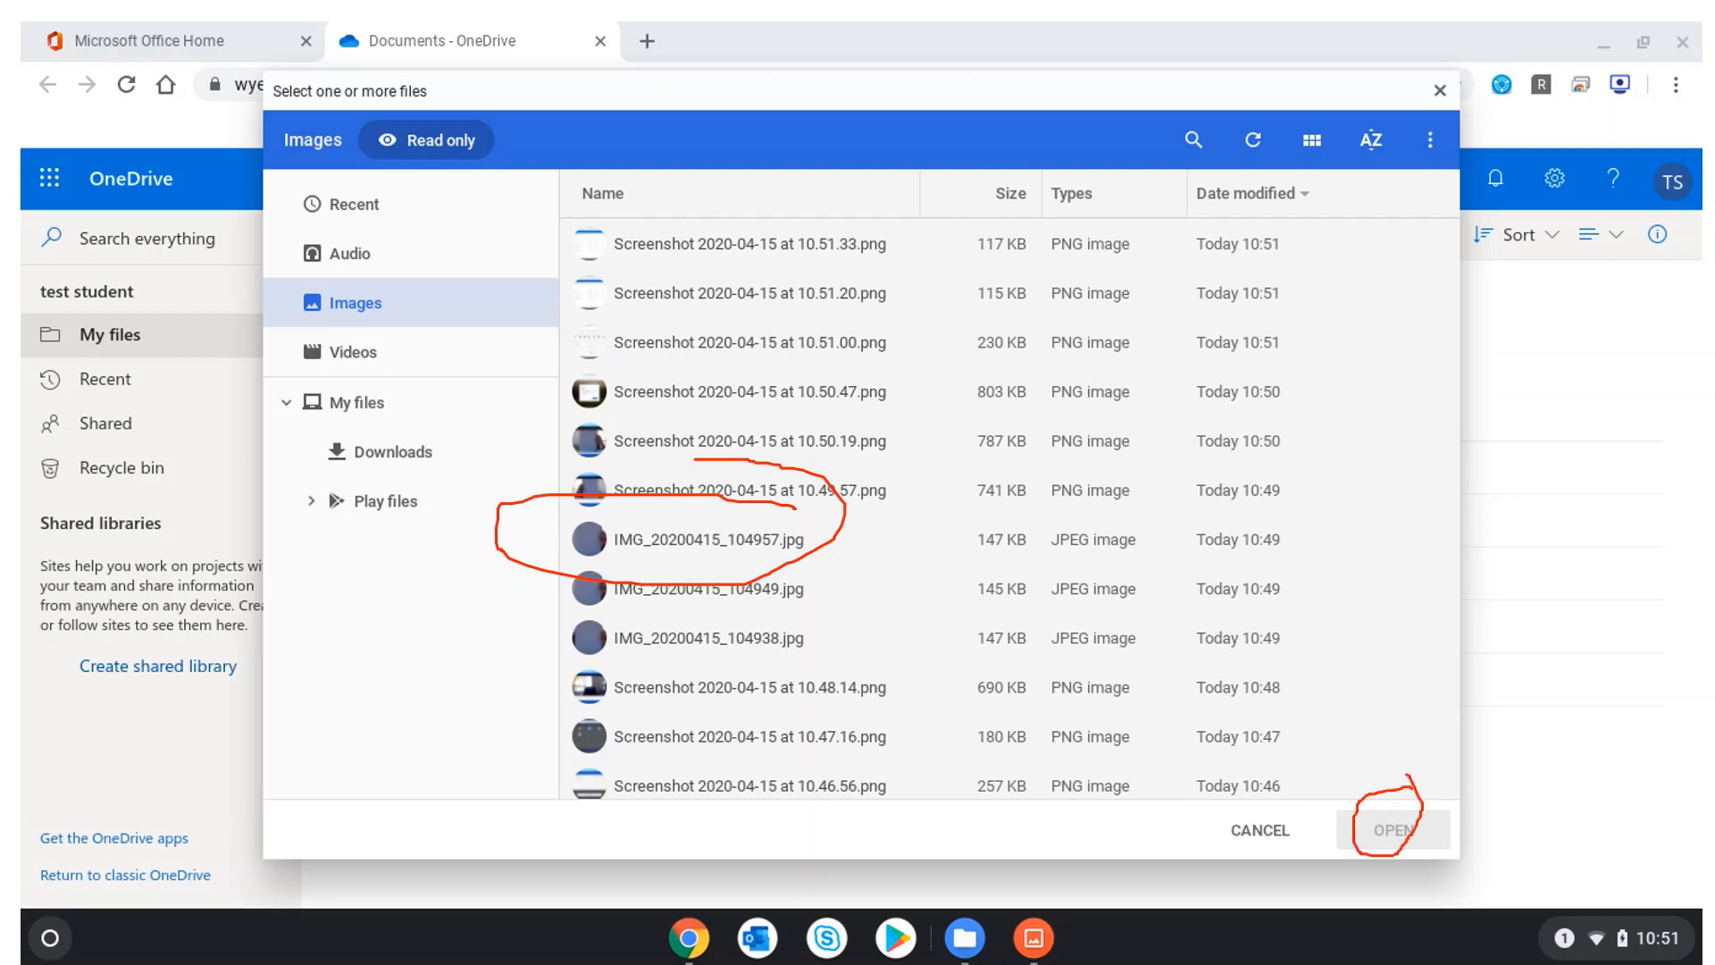
click(1390, 829)
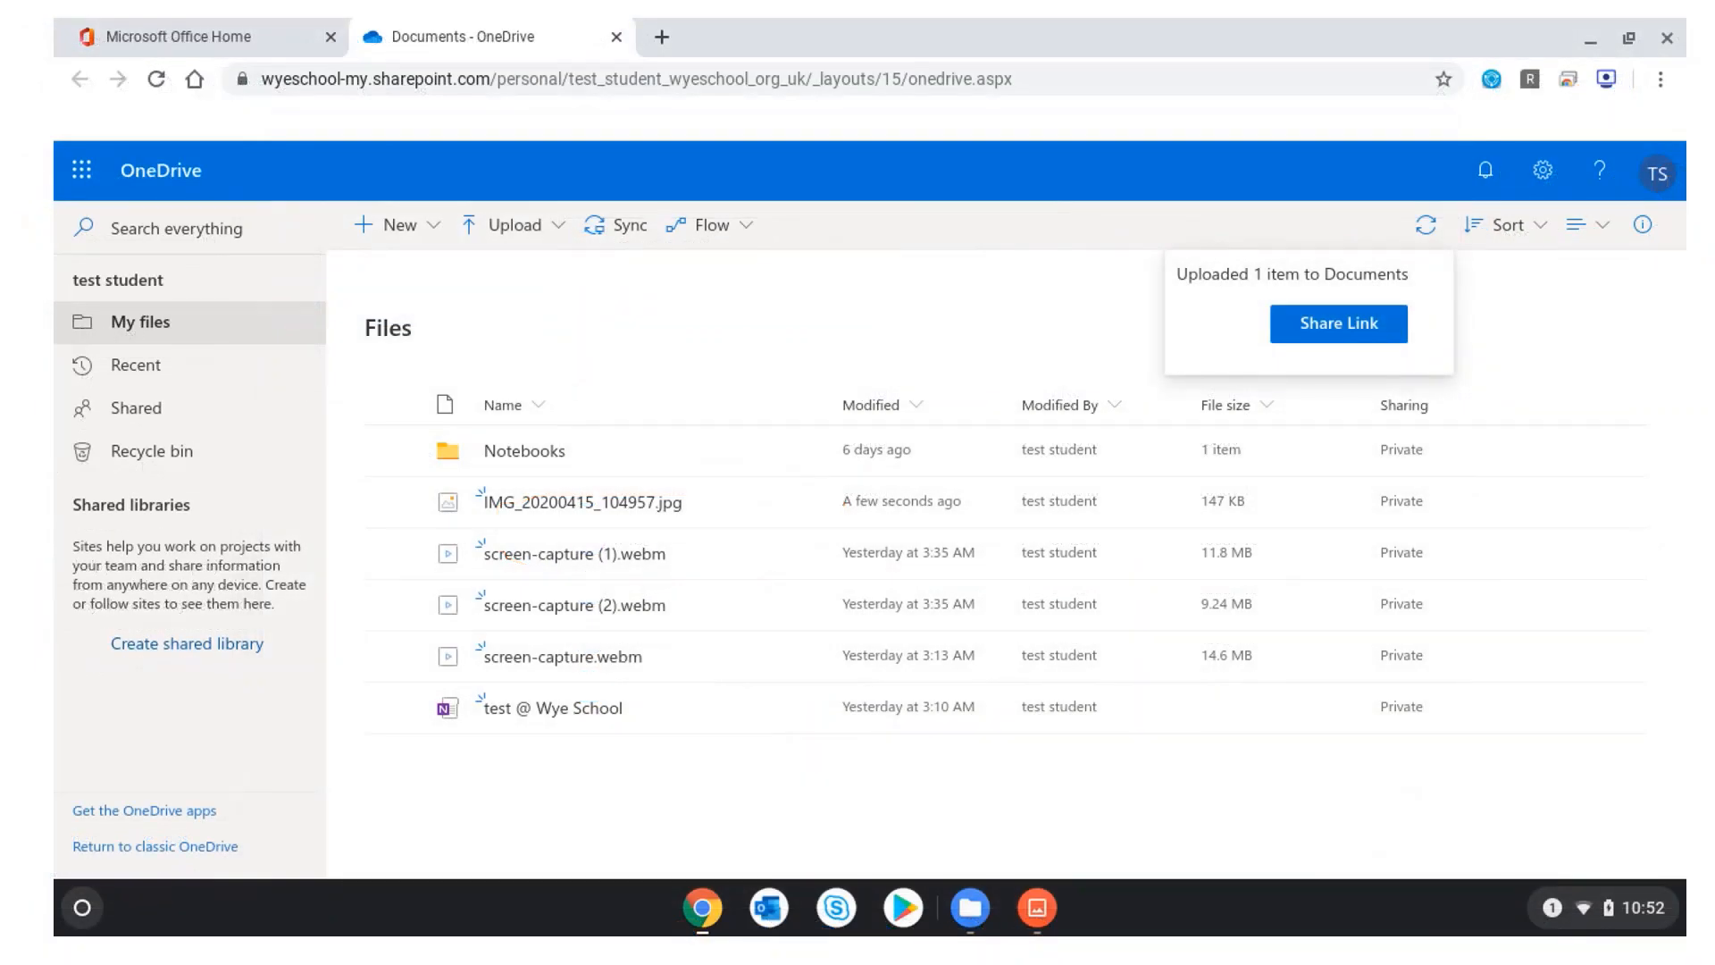